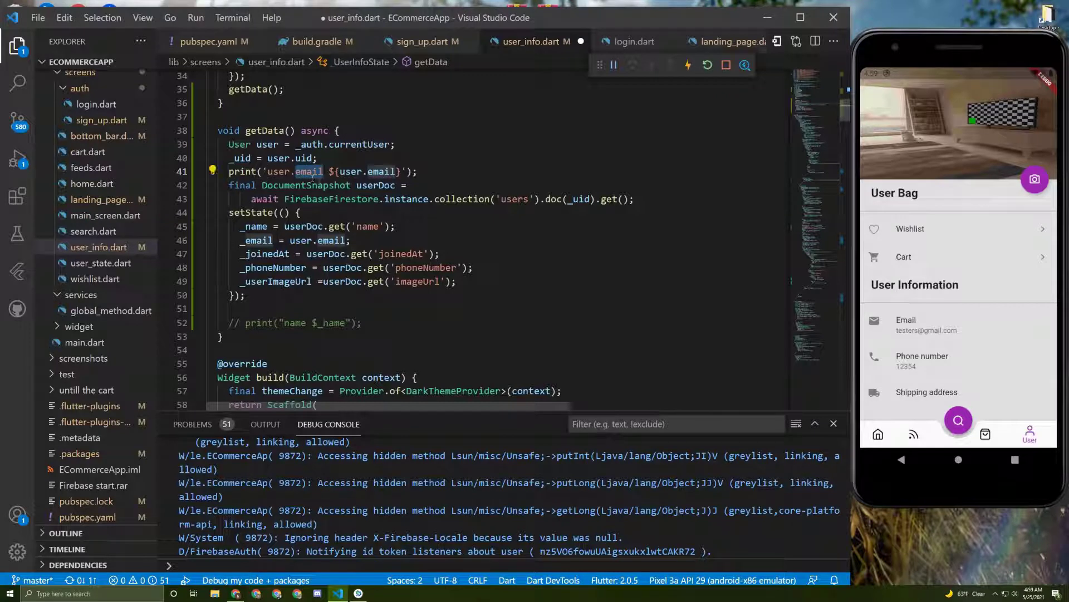
Step: Change the getData print to output user.displayName and locate the hardcoded 'Guest' label
type("username")
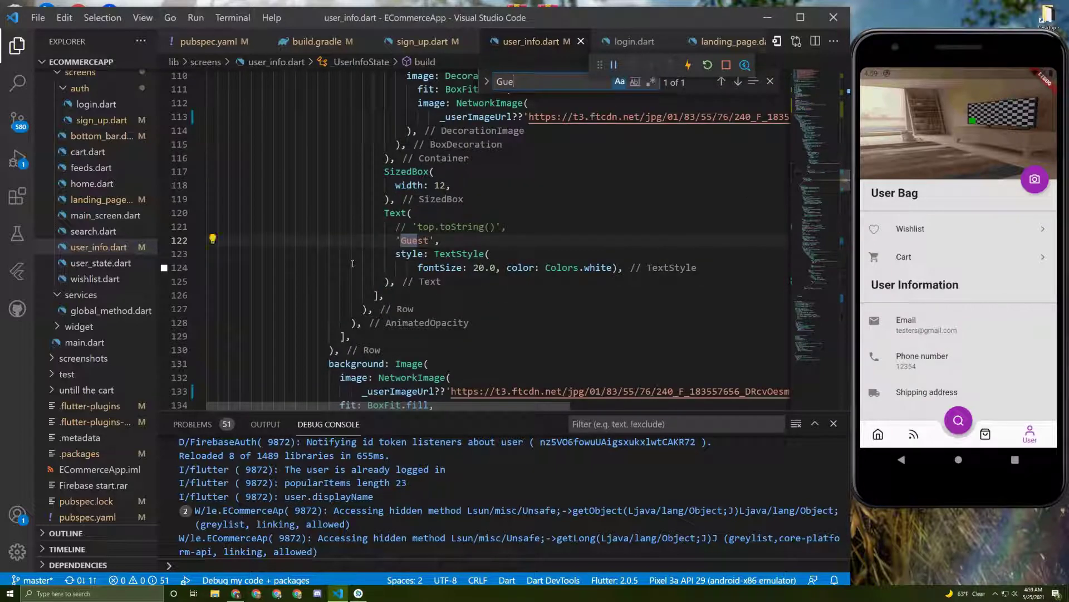
Step: Make the title Text show _name == null ? 'Guest' : _name, save and hot-restart the app
left_click(433, 241)
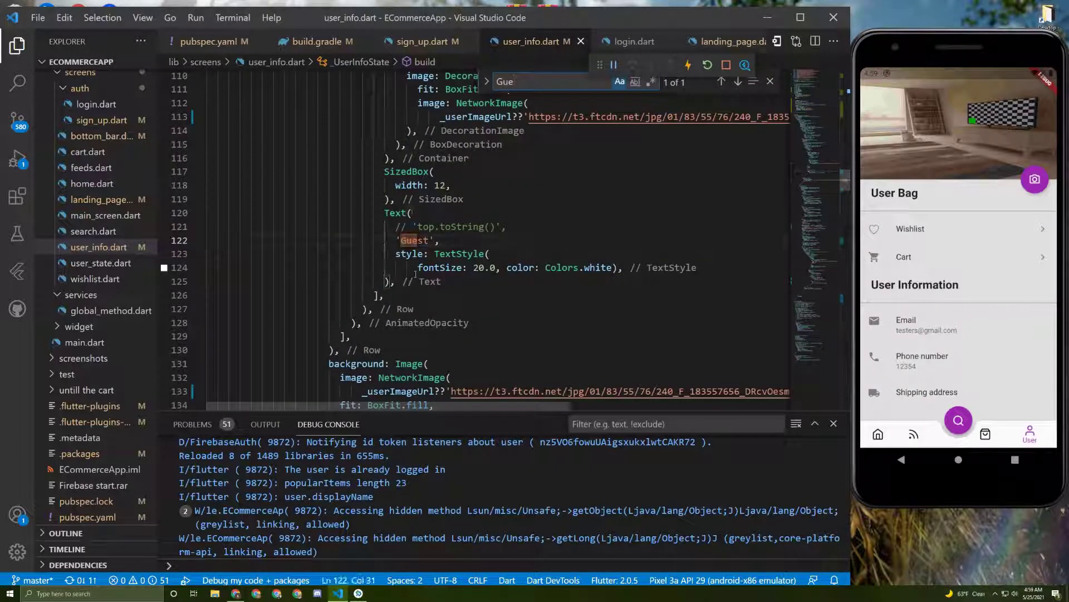
type("_name==null? :")
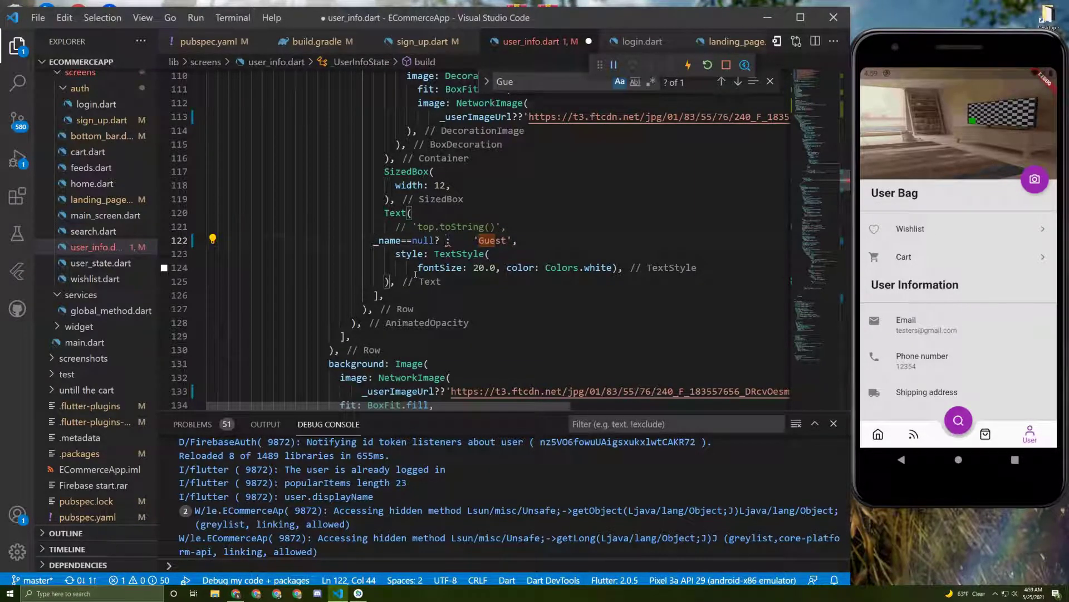
type("d")
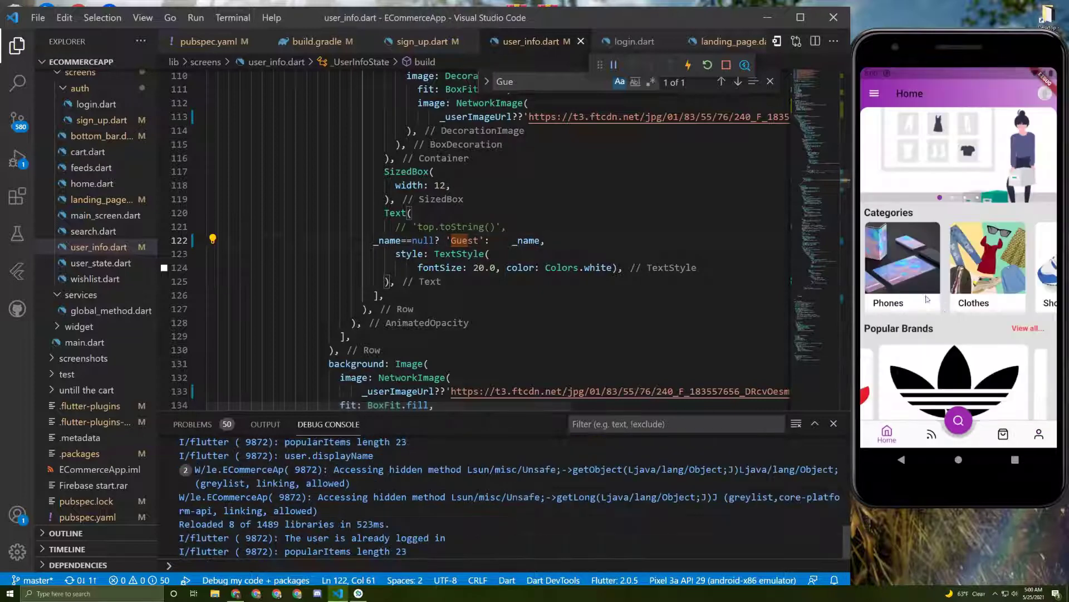
left_click(1030, 433)
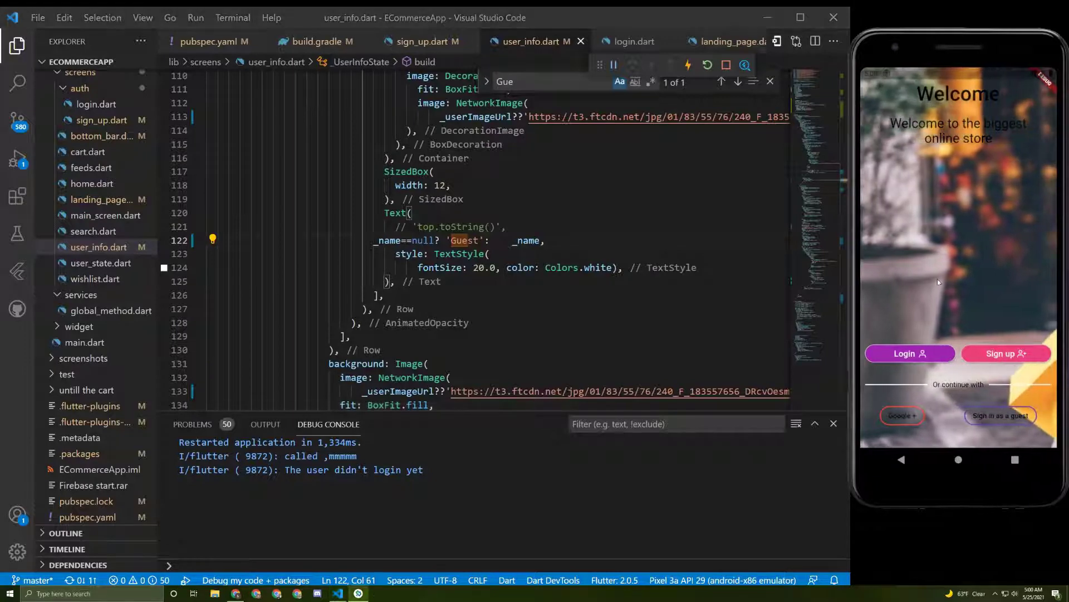
left_click(1003, 353)
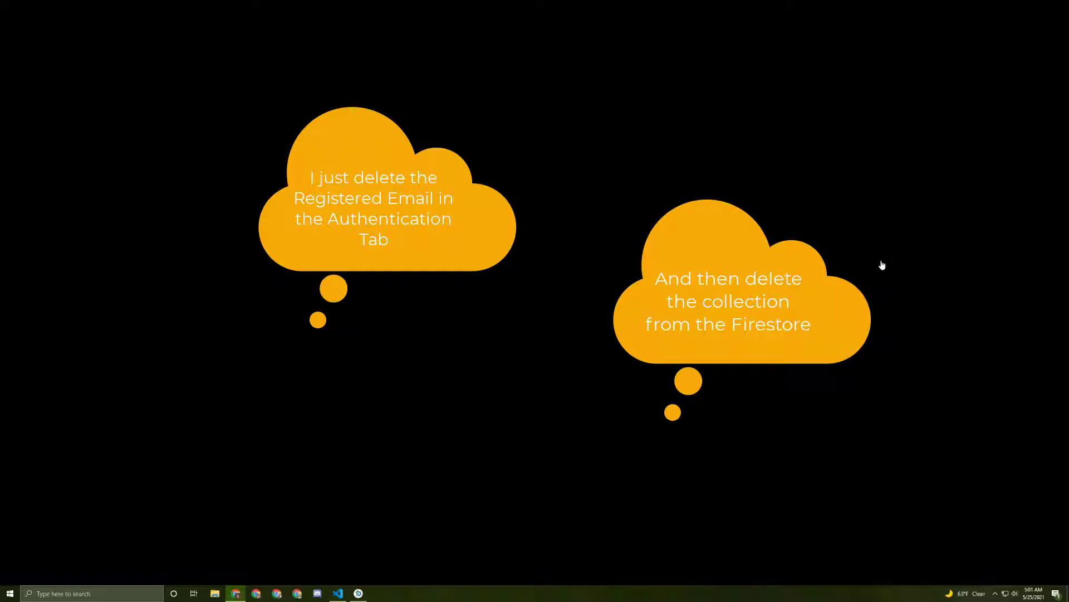
mouse_move(870, 273)
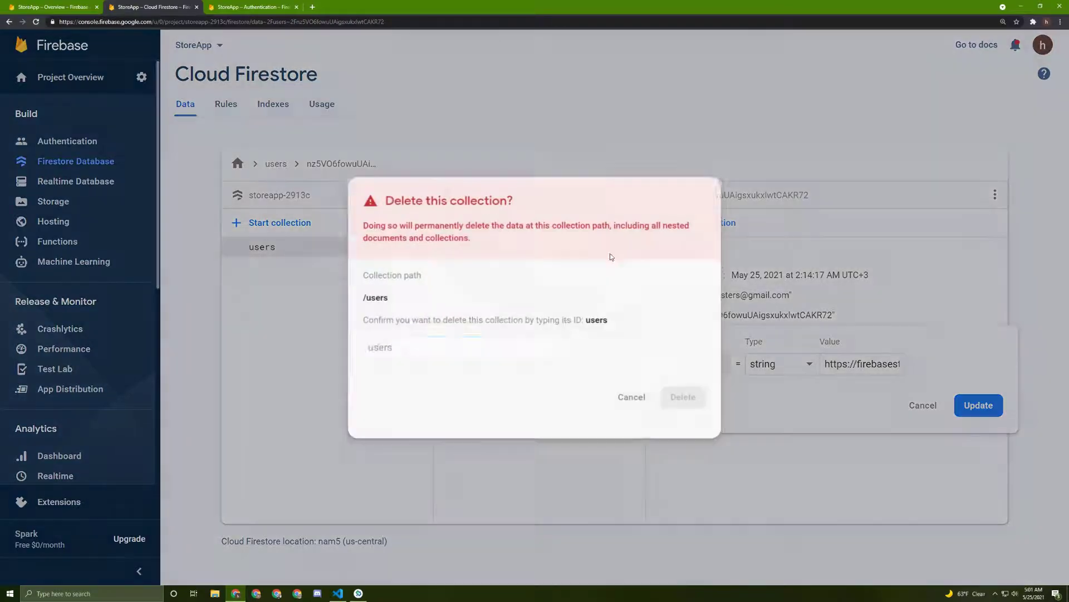
Step: Confirm deleting the users collection by entering 'users' so Cloud Firestore is empty
type("users")
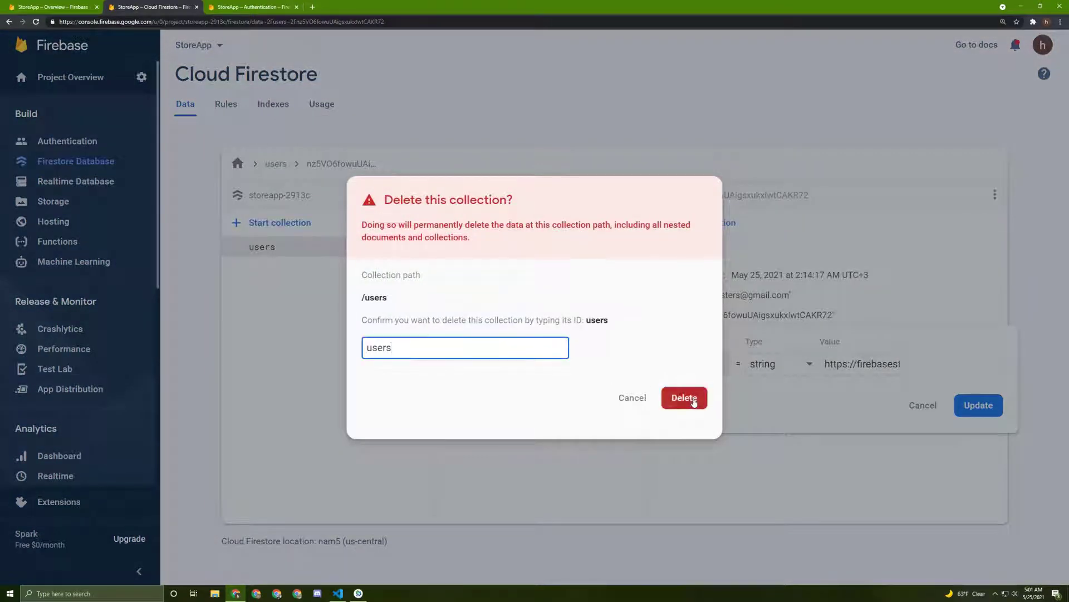
left_click(684, 398)
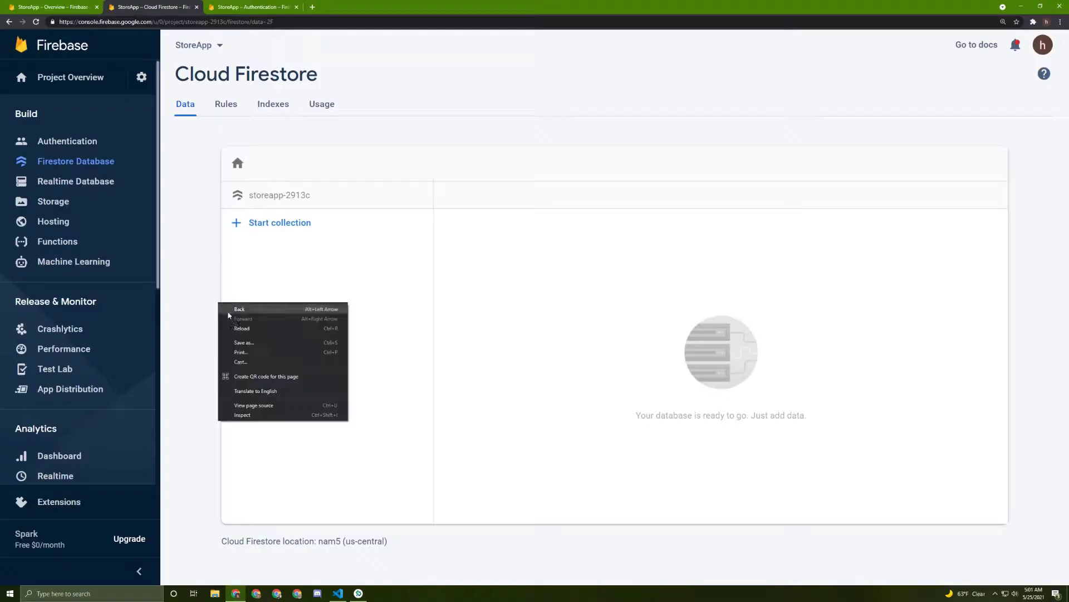
left_click(242, 328)
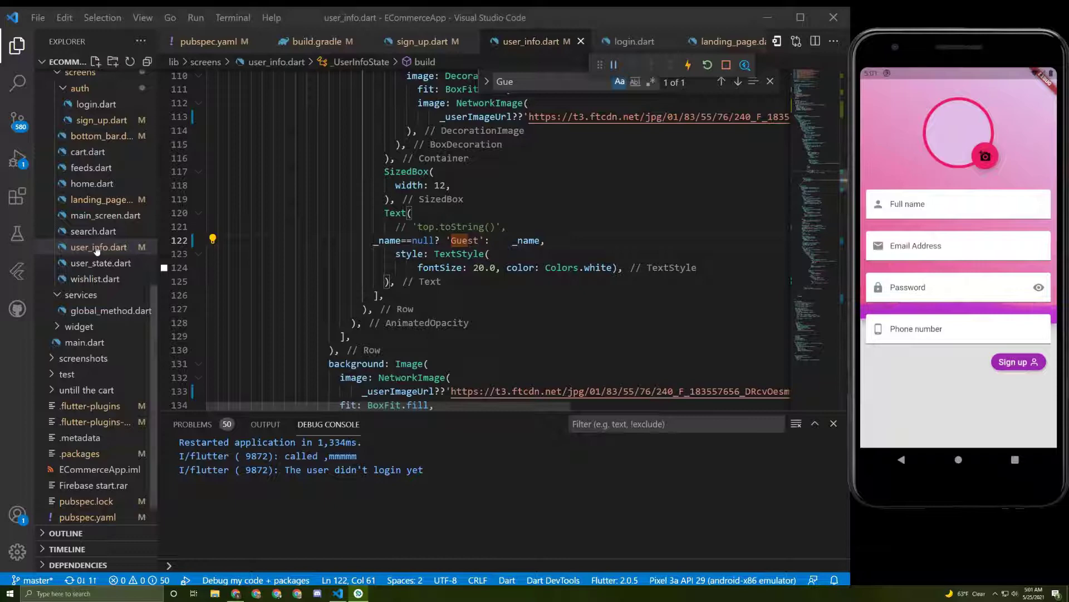
Step: In sign_up.dart add user.updateProfile(photoURL: url, displayName: _fullName) followed by user.reload()
left_click(423, 41)
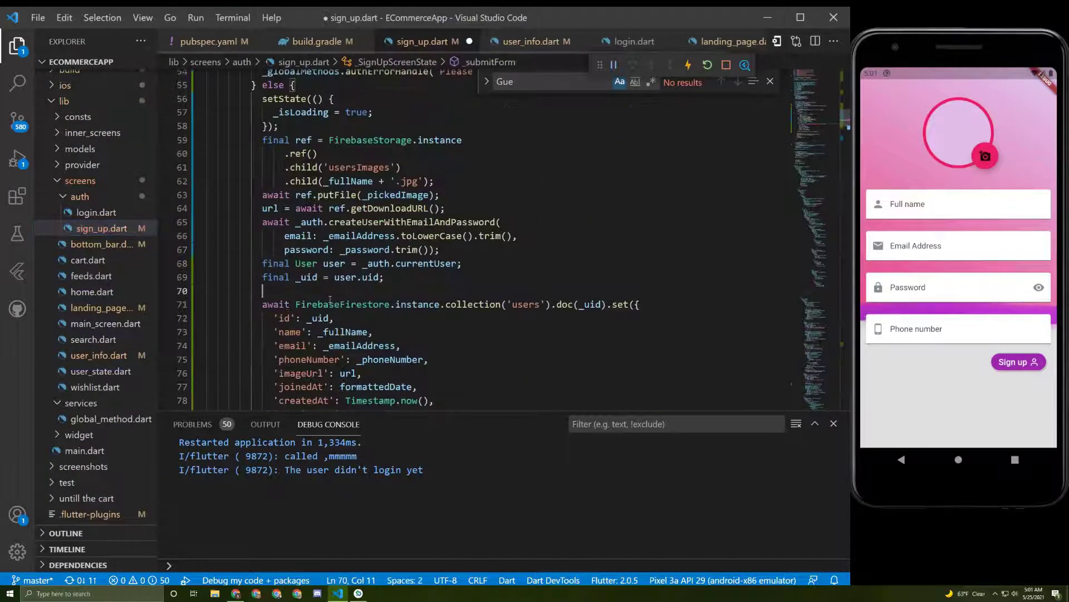
type("user.updateProfile(photoURL: _u")
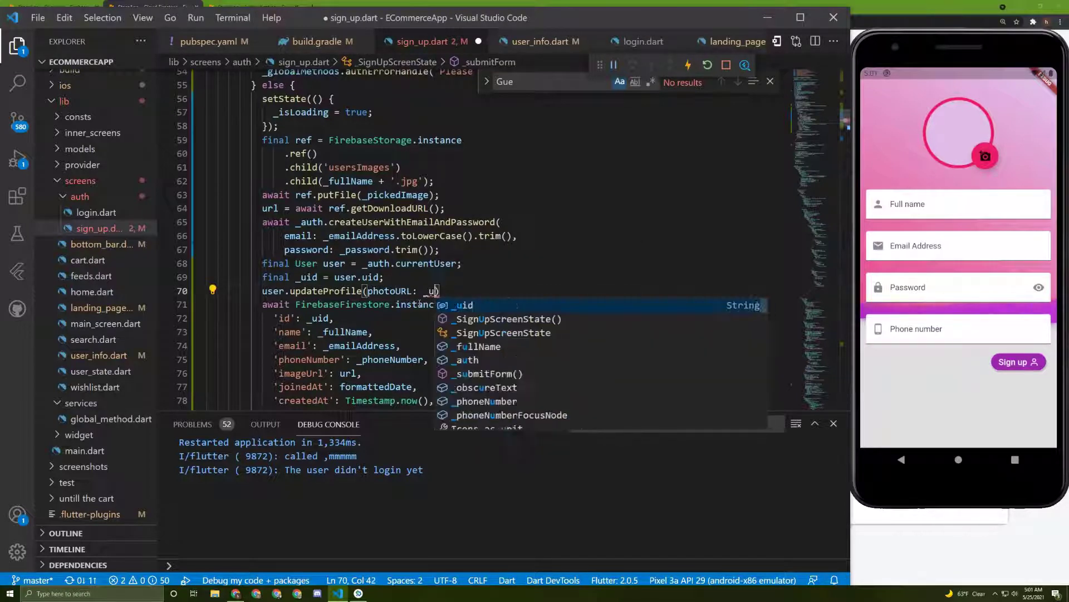
type("rl")
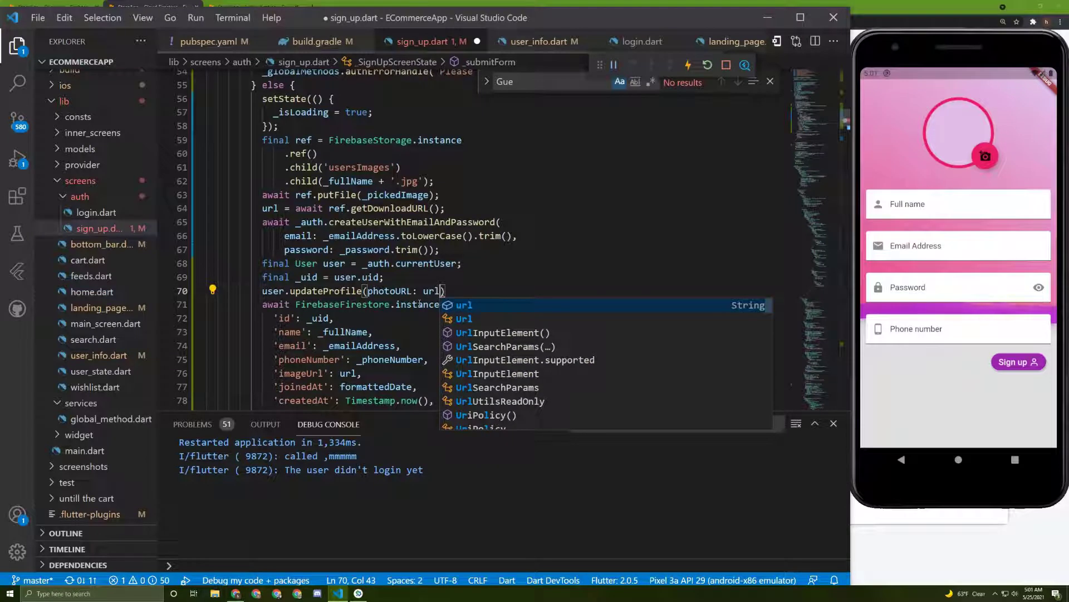
type(", displayName:")
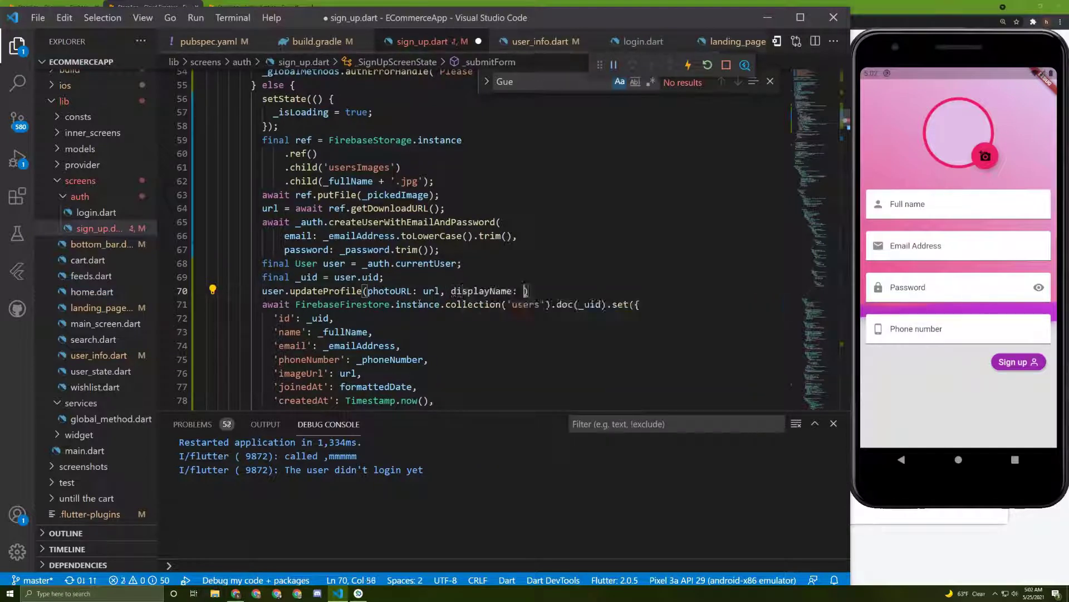
type("_fullName")
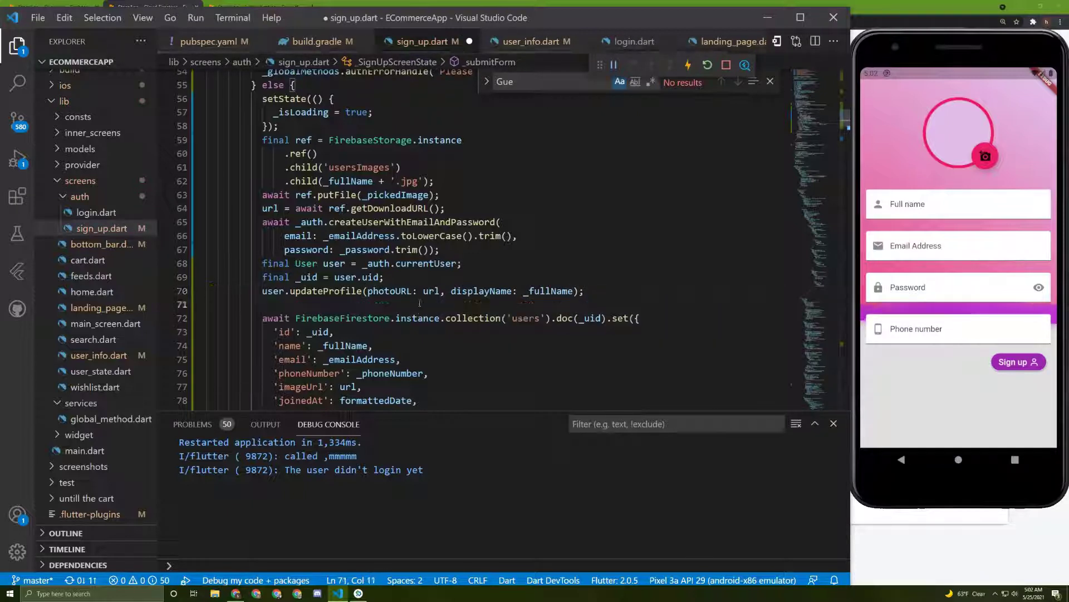
type("user.reload(")
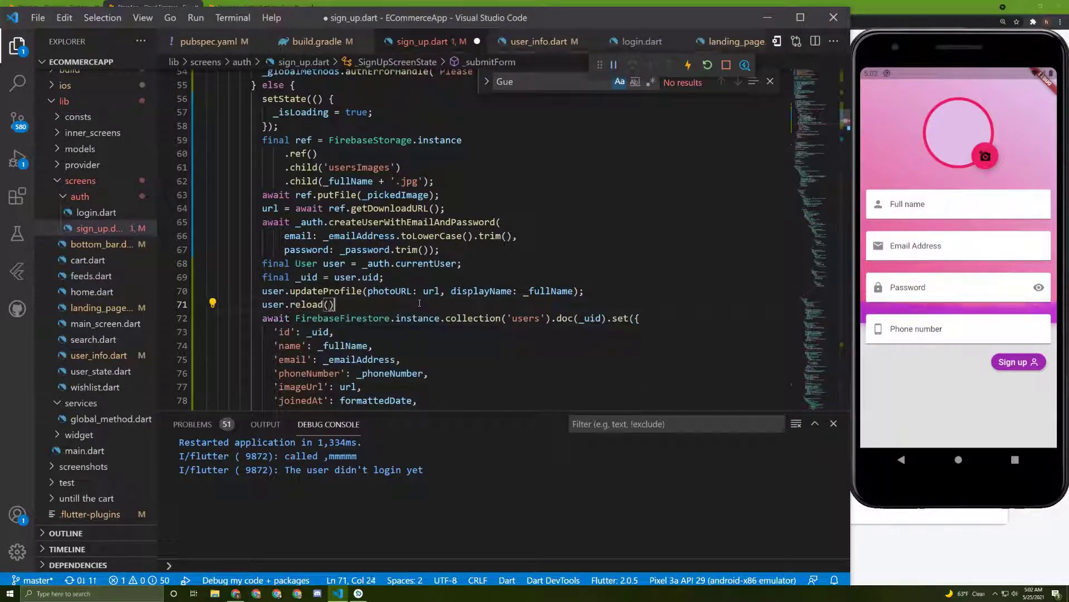
type(";")
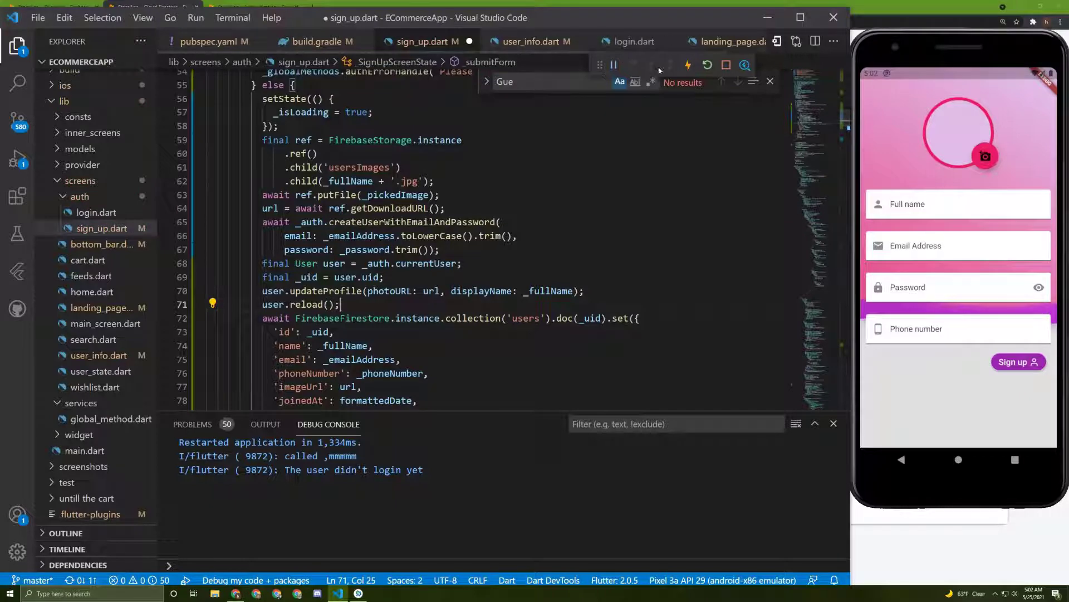
Step: In user_info.dart print user.displayName and user.photoURL, then start filling the sign-up form
left_click(536, 41)
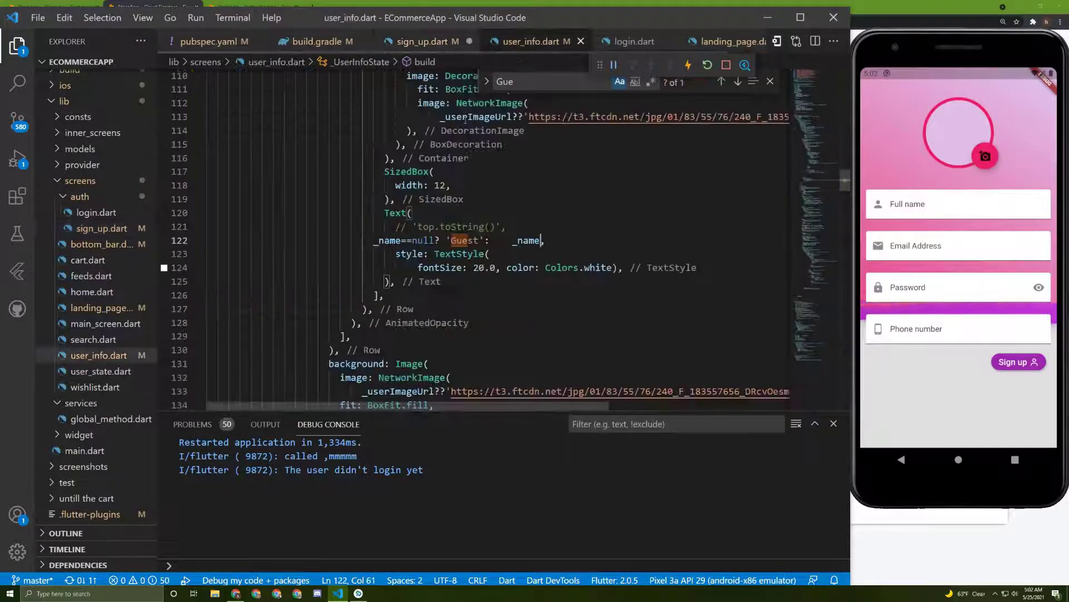
left_click(520, 240)
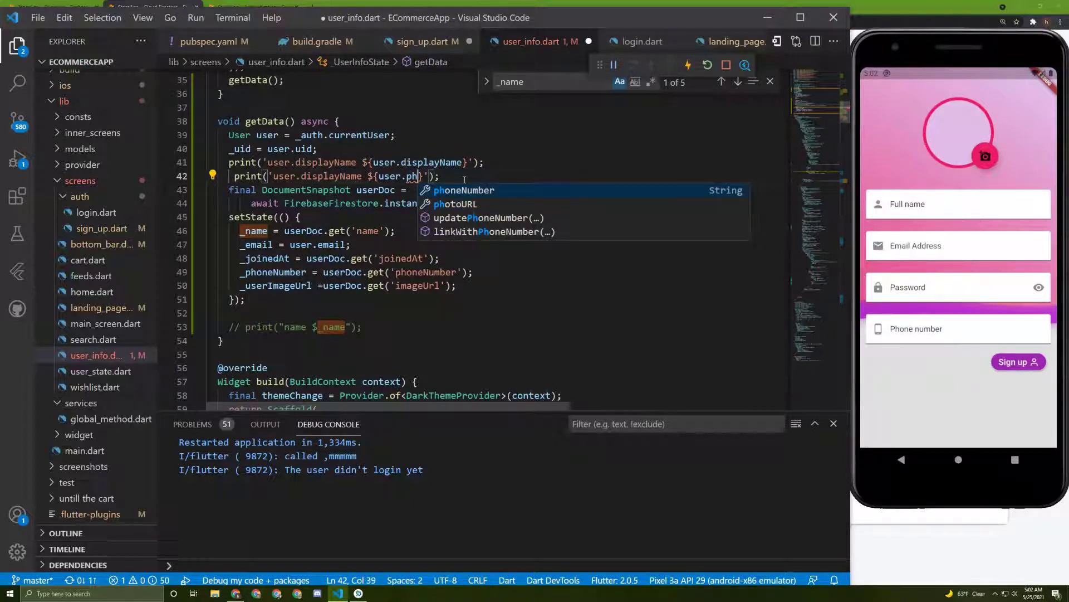
key("Down")
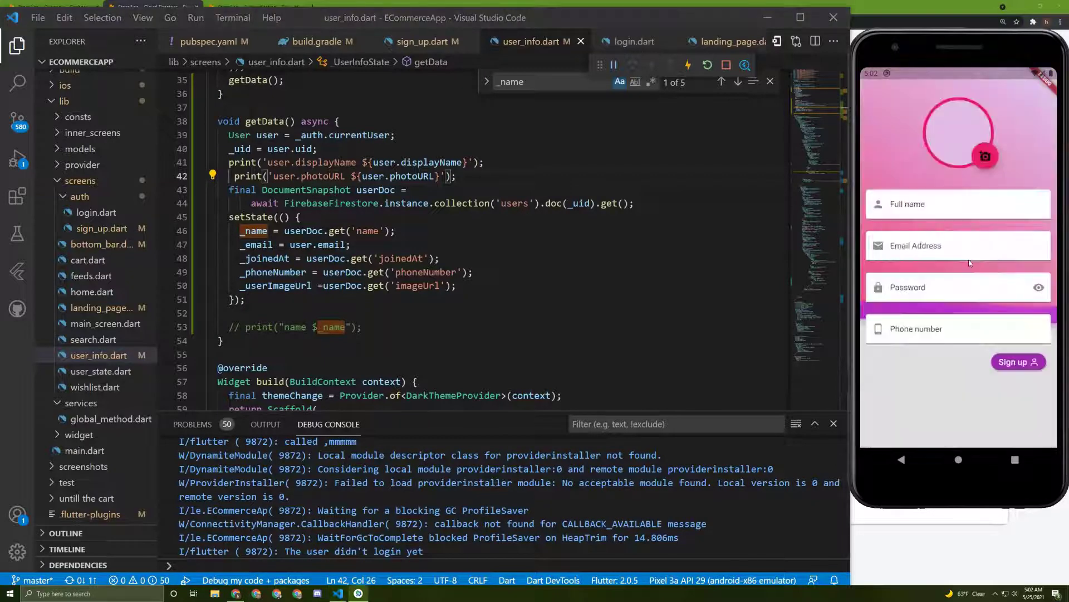
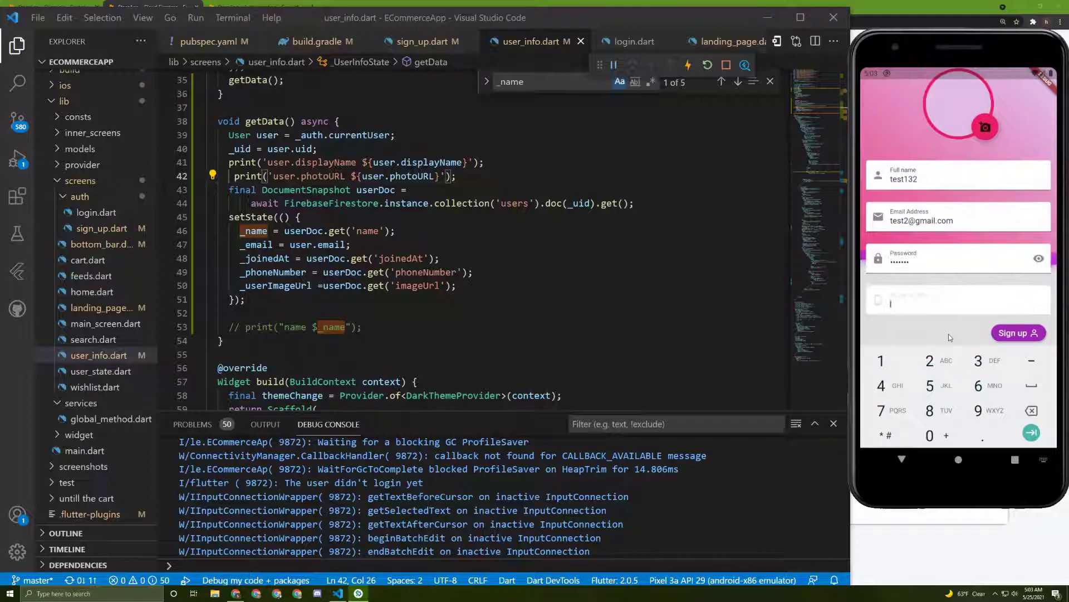
Step: Enter phone 00961, take the profile photo with the camera and submit the sign-up form
type("00961218")
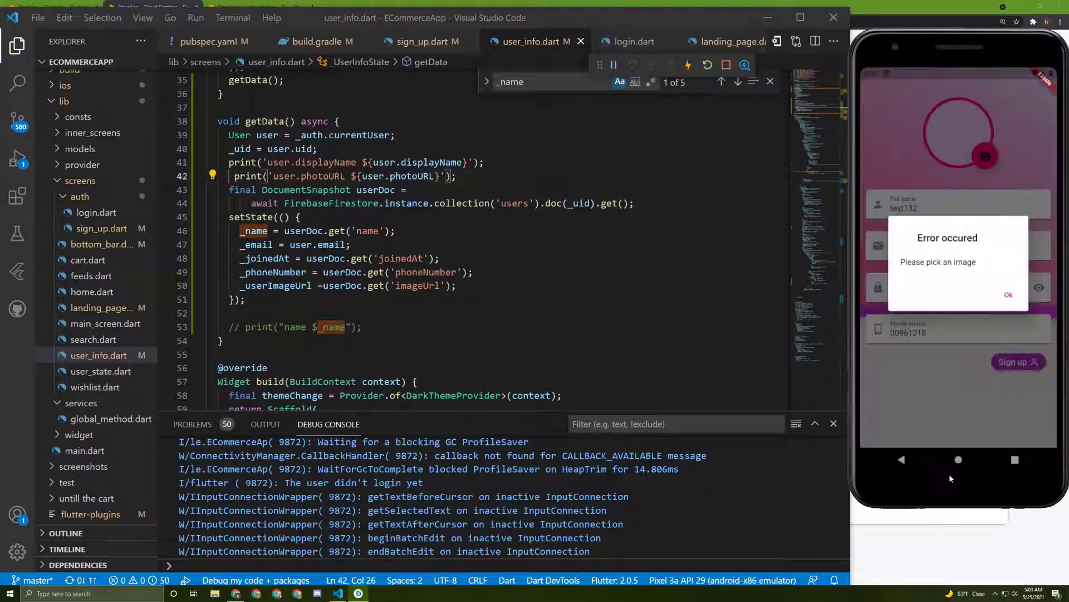
left_click(1009, 294)
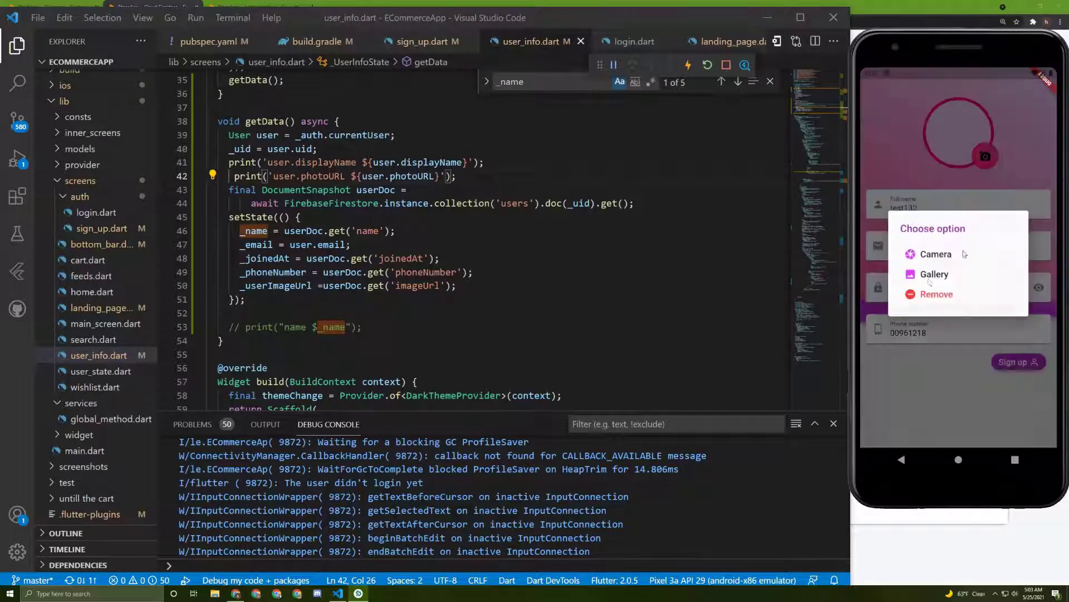
left_click(937, 254)
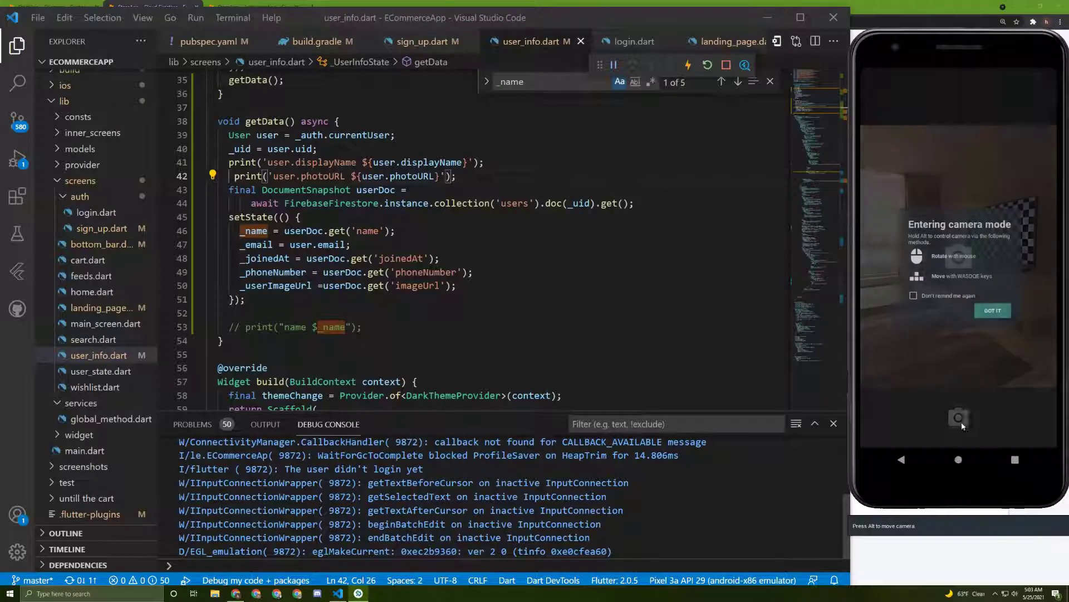
left_click(992, 311)
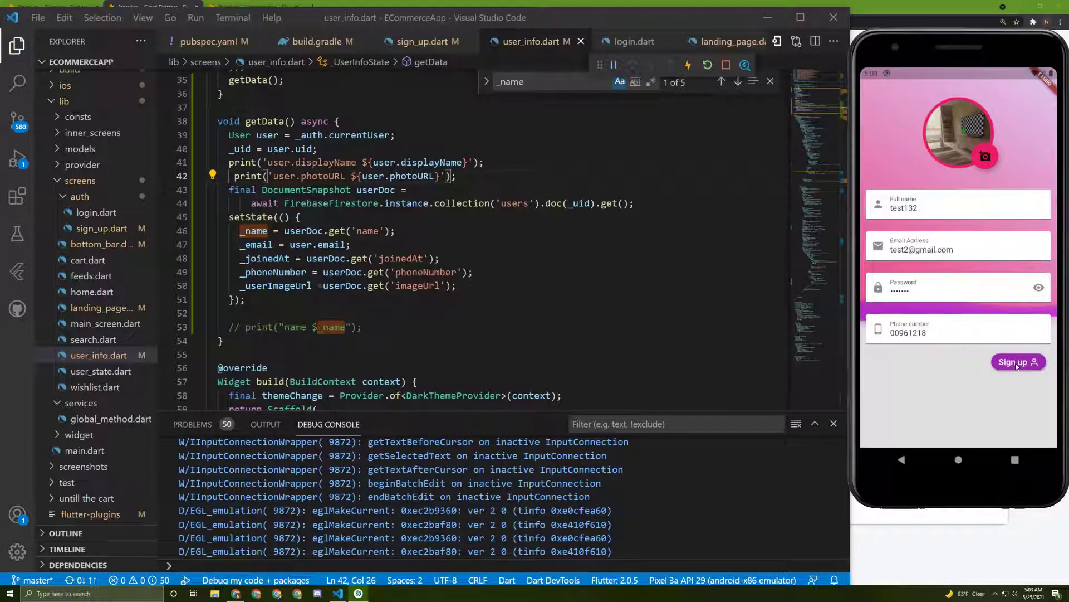
left_click(1017, 361)
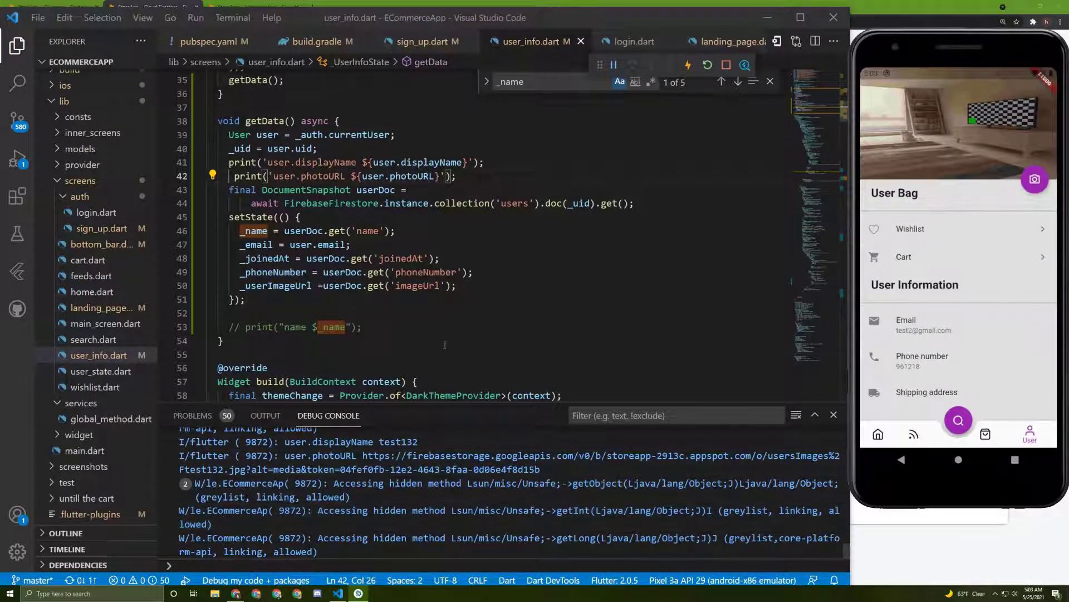
Step: Filter the debug console by photoURL, view the printed link, filter by 'displ' and close the Find widget
double_click(412, 177)
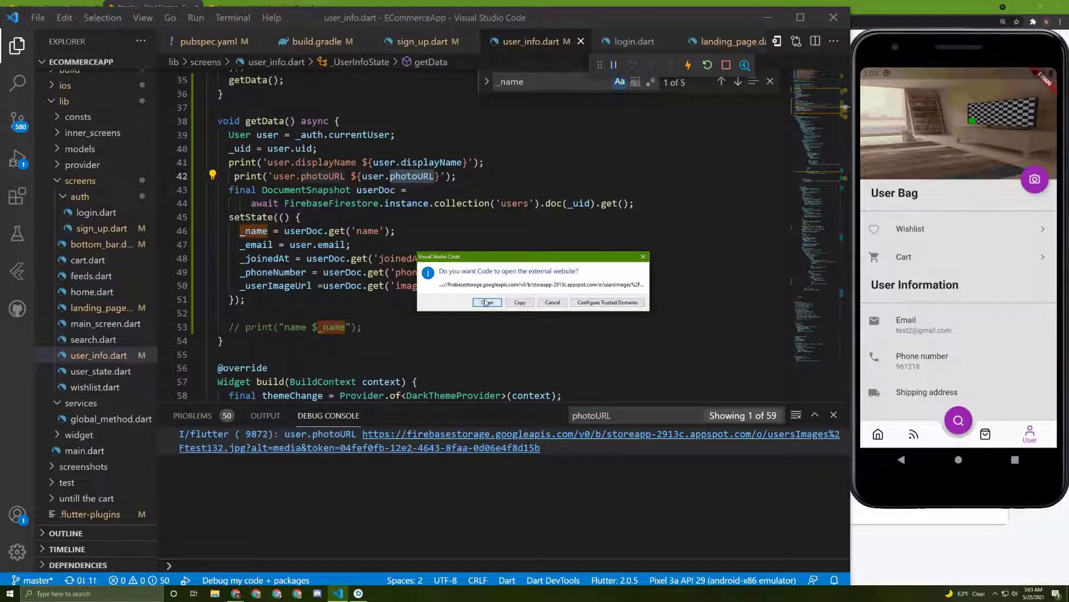
left_click(487, 301)
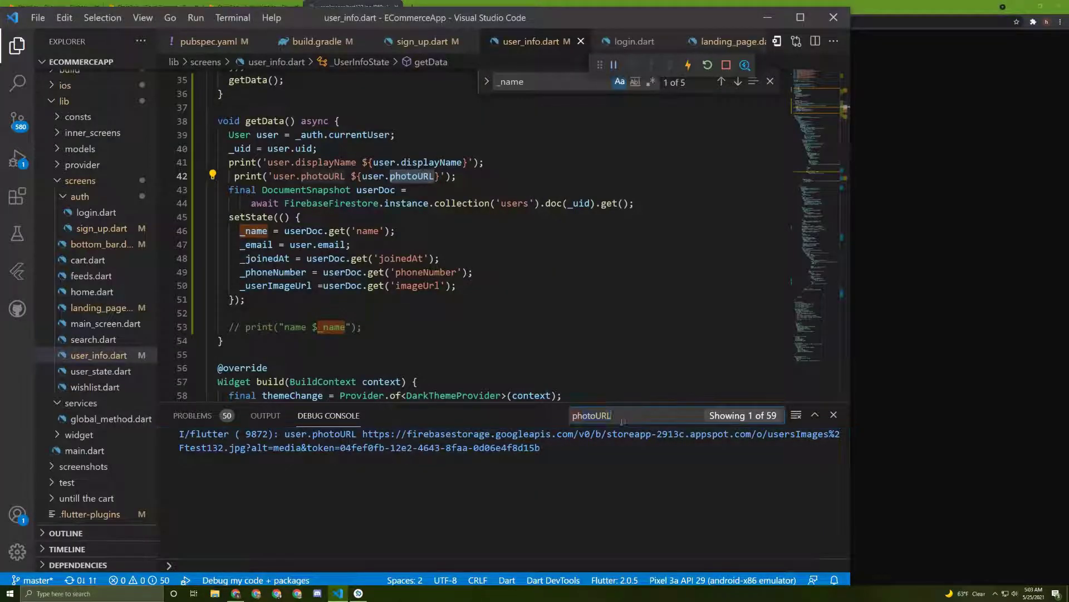
type("displ")
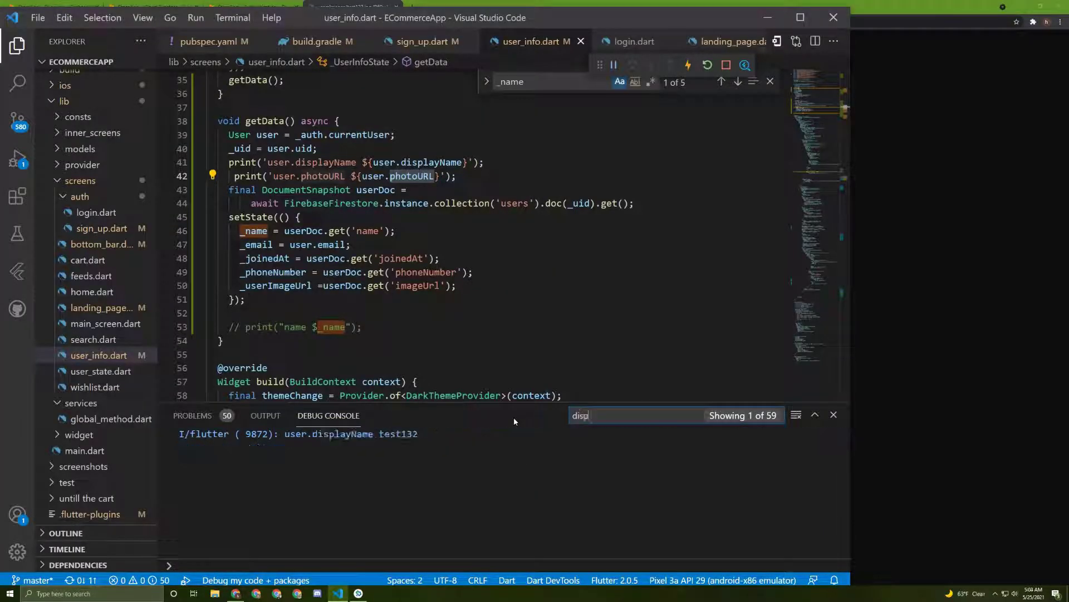
double_click(400, 433)
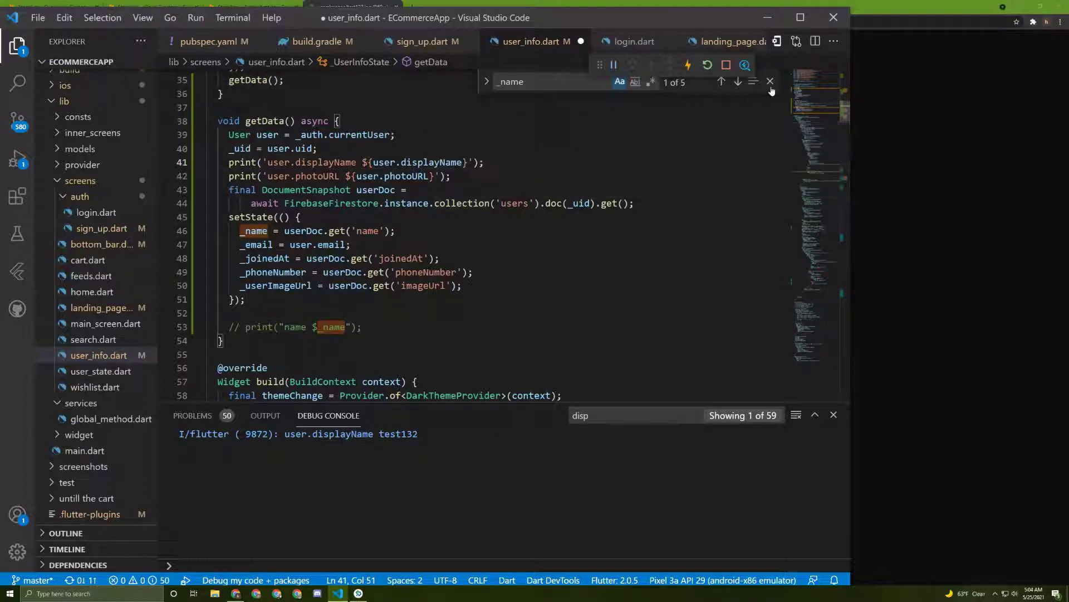
left_click(770, 81)
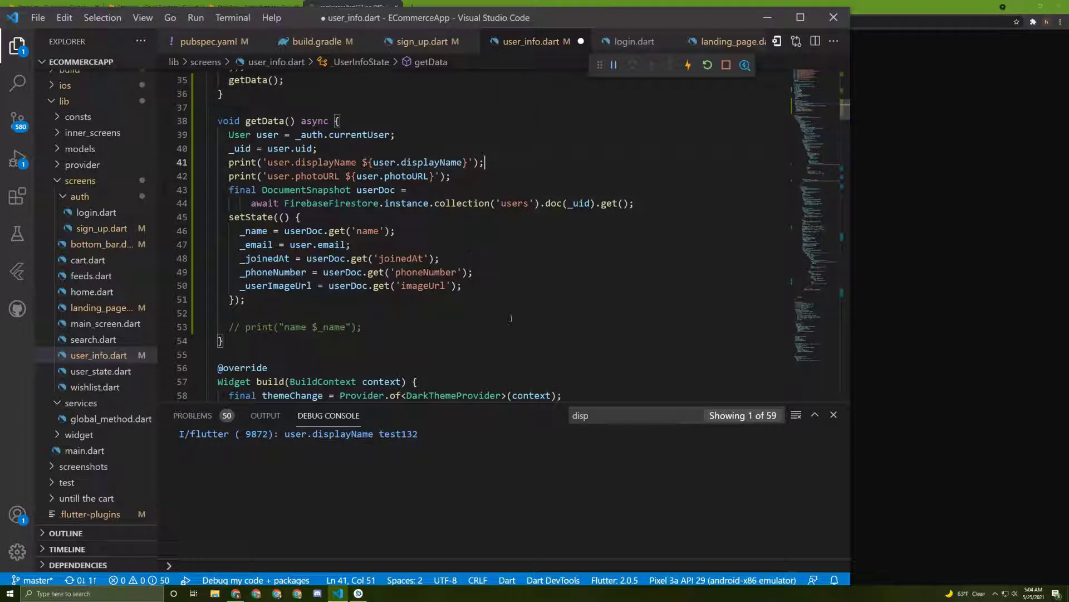